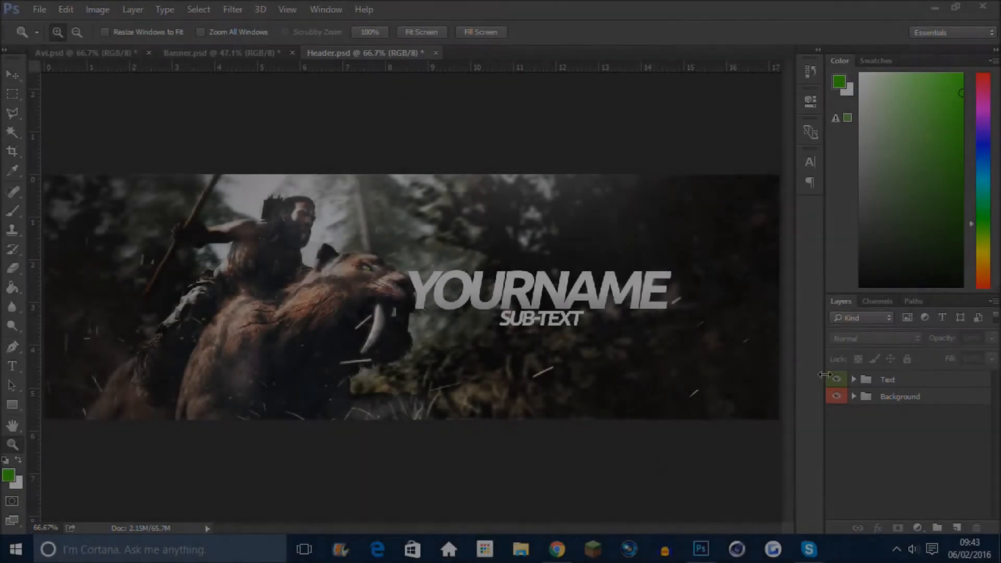
Replace the header subtitle SUB-TEXT with GRAPHIC DESIGNER and commit the edit
left_click(854, 380)
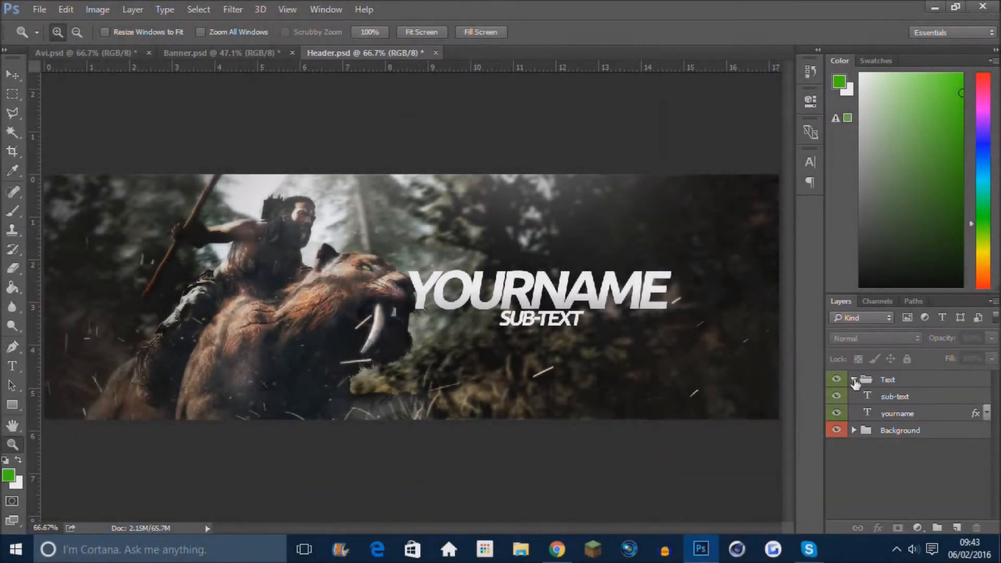
left_click(895, 396)
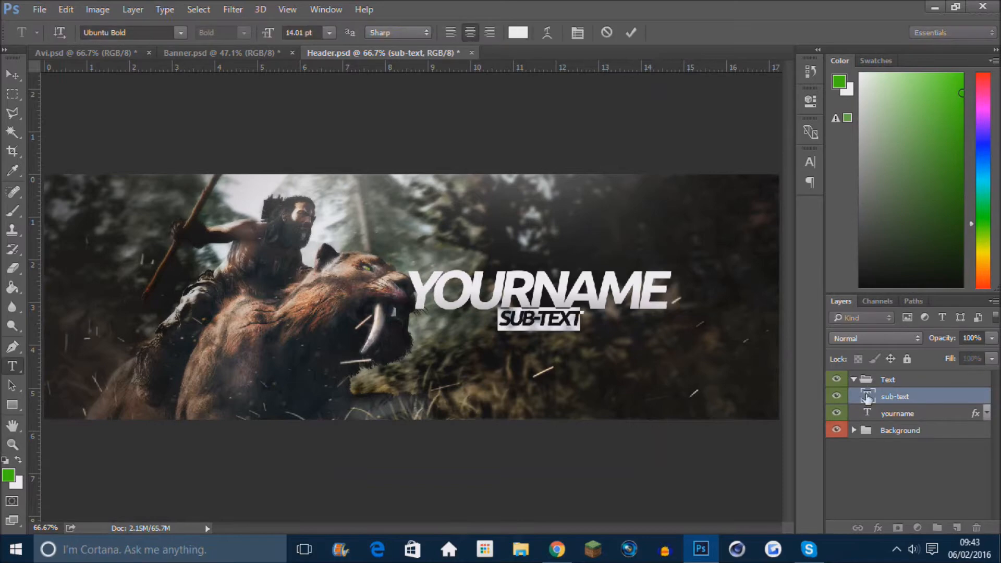
type("GRAPHIC")
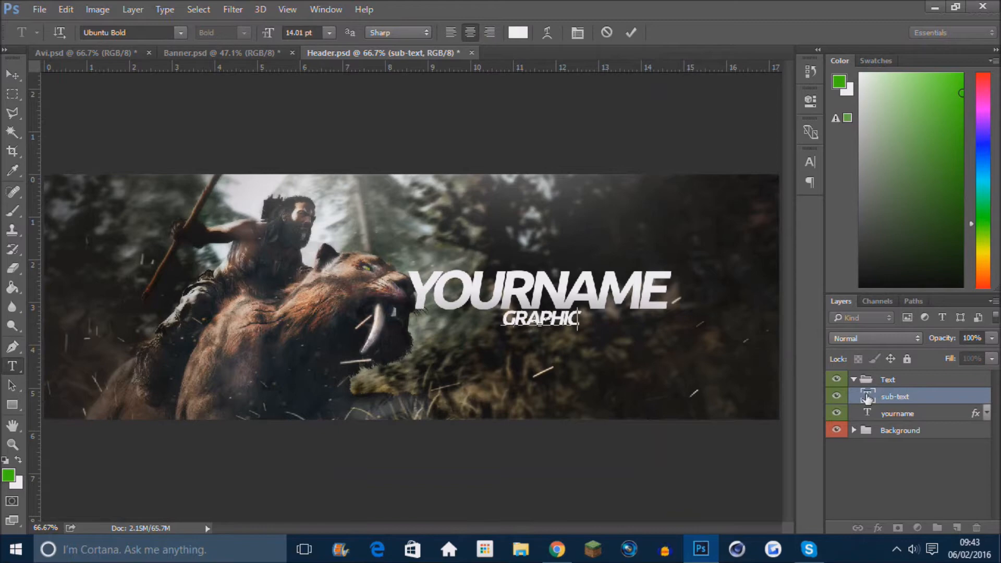
type("DESIGNER")
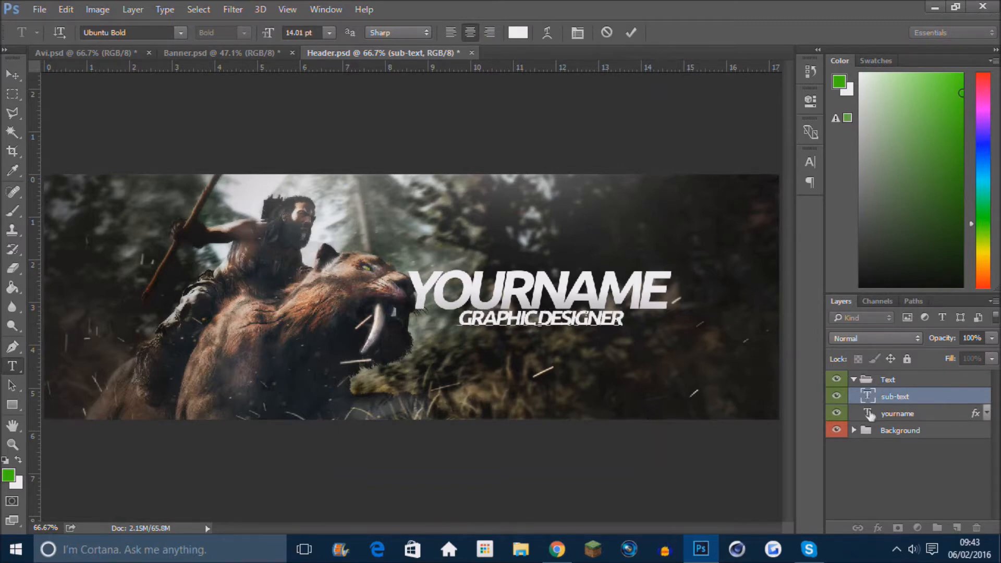
left_click(631, 32)
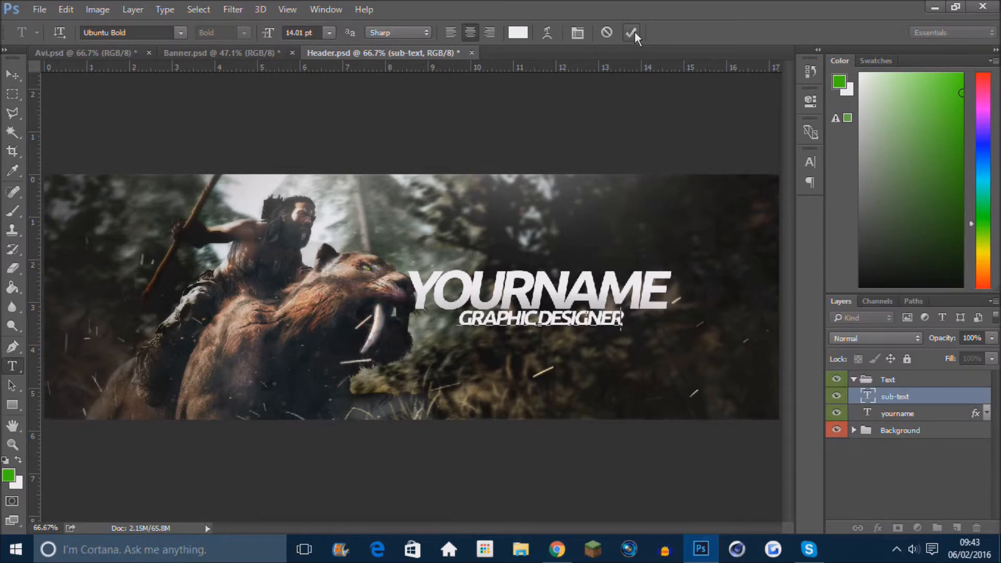
Retype the header title YOURNAME as OWEN DESIGN and shift it rightward
left_click(632, 33)
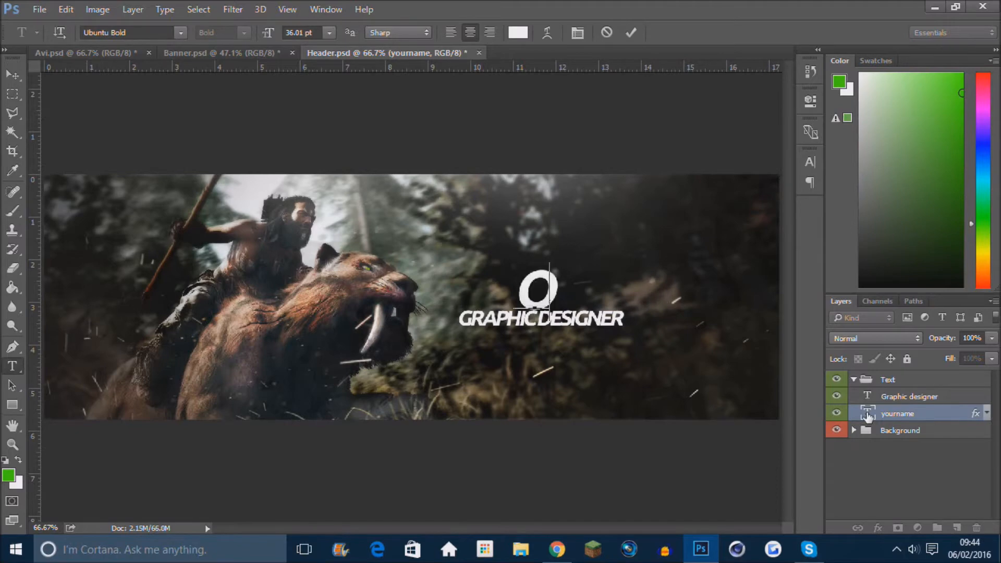
type("OWEN")
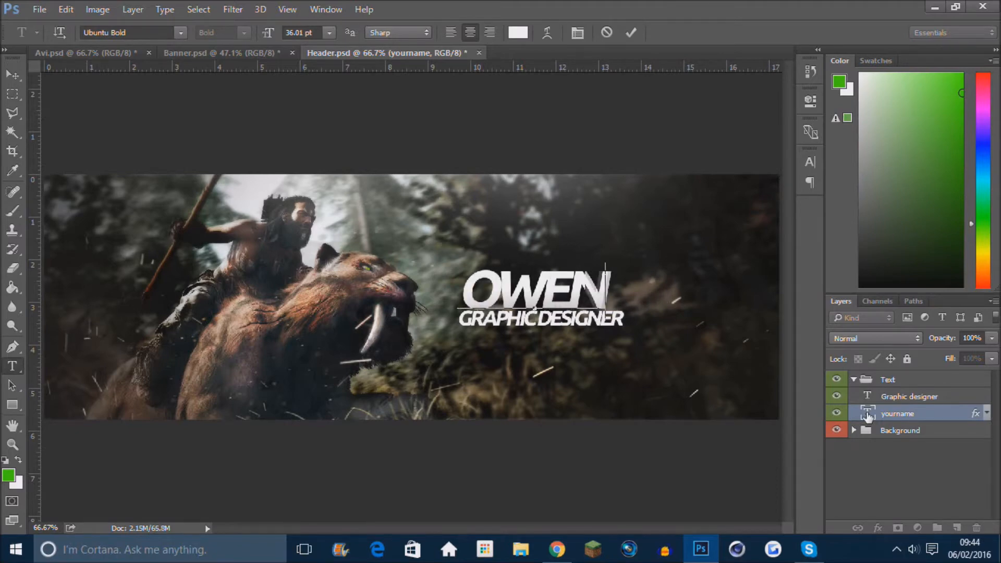
type("DESIGN")
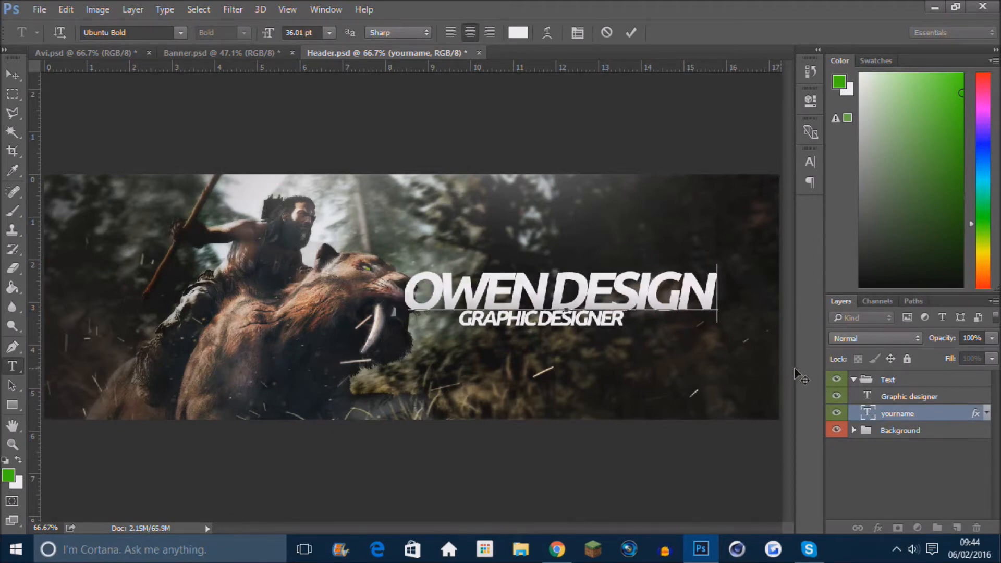
left_click_drag(562, 294, 613, 294)
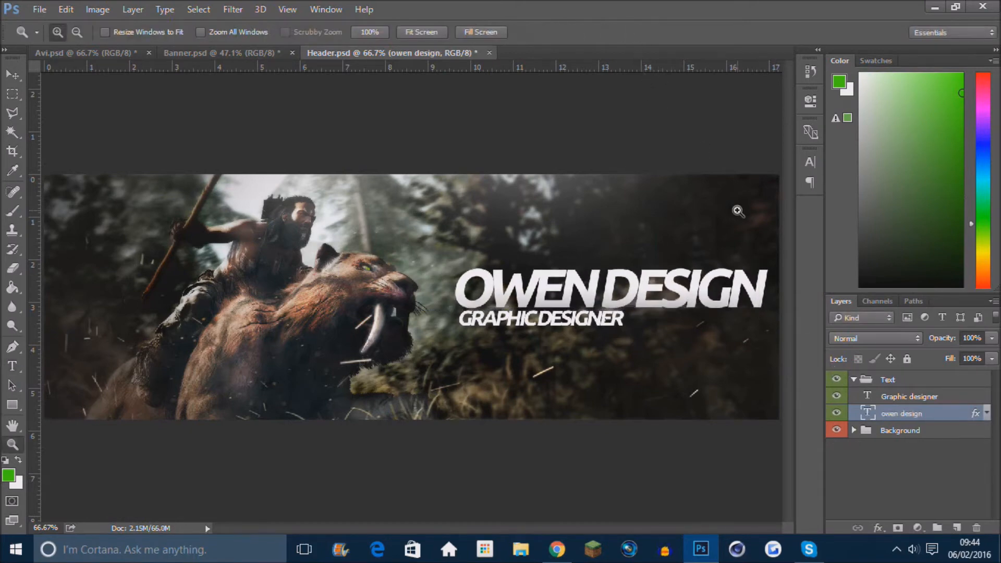
Select both text lines, complete the title as OWEN DESIGNS, and commit
left_click(908, 396)
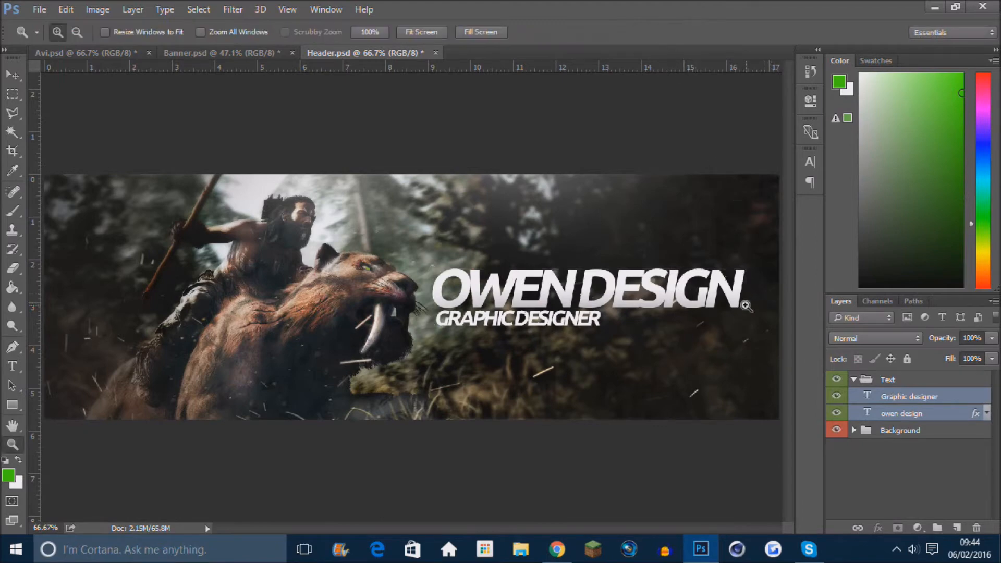
left_click(910, 396)
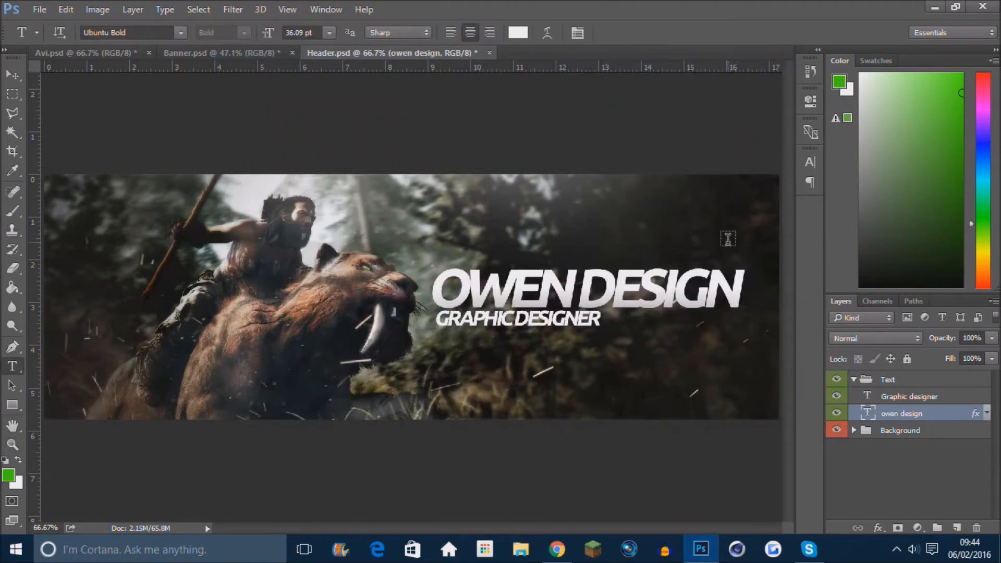
type("S")
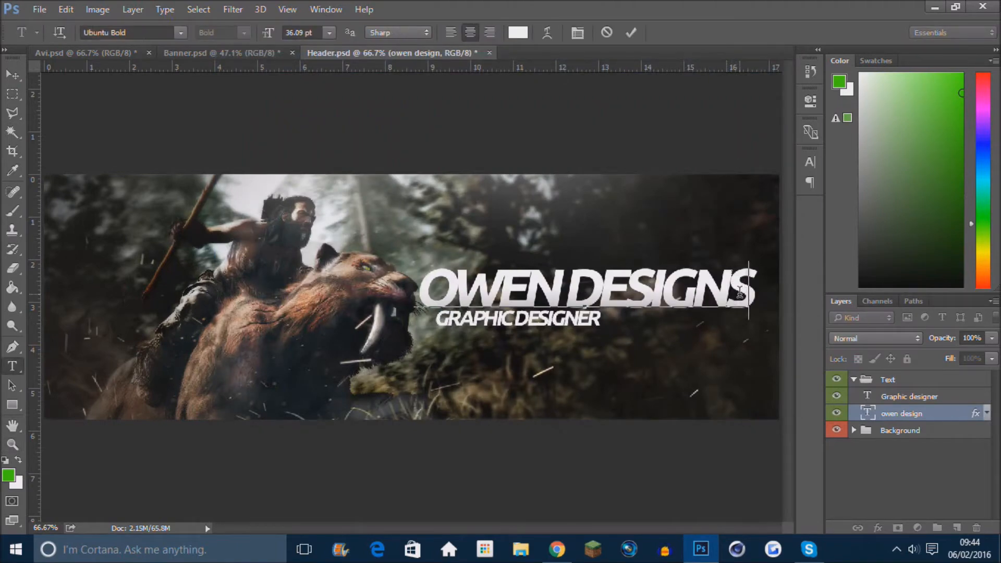
left_click(631, 33)
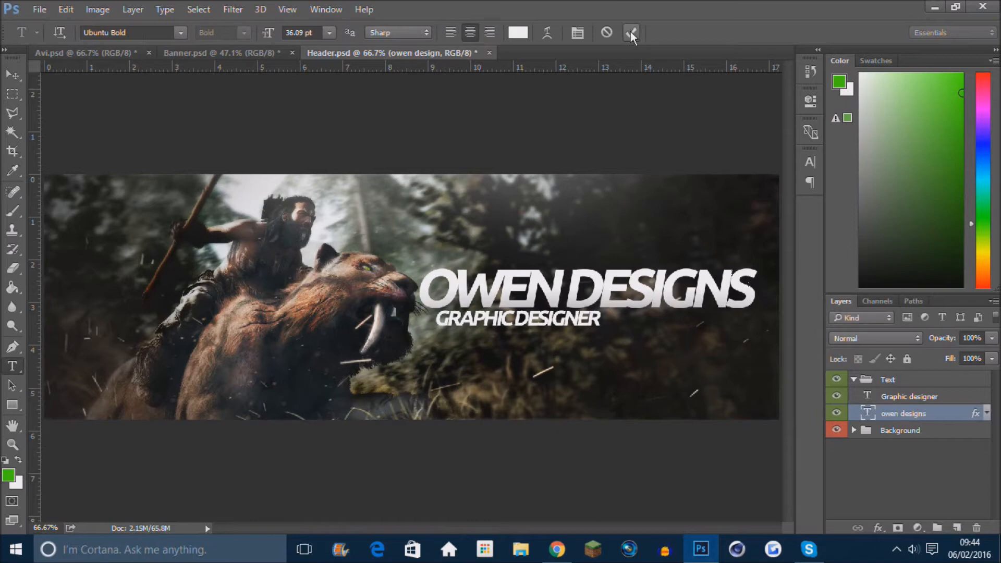
left_click(631, 32)
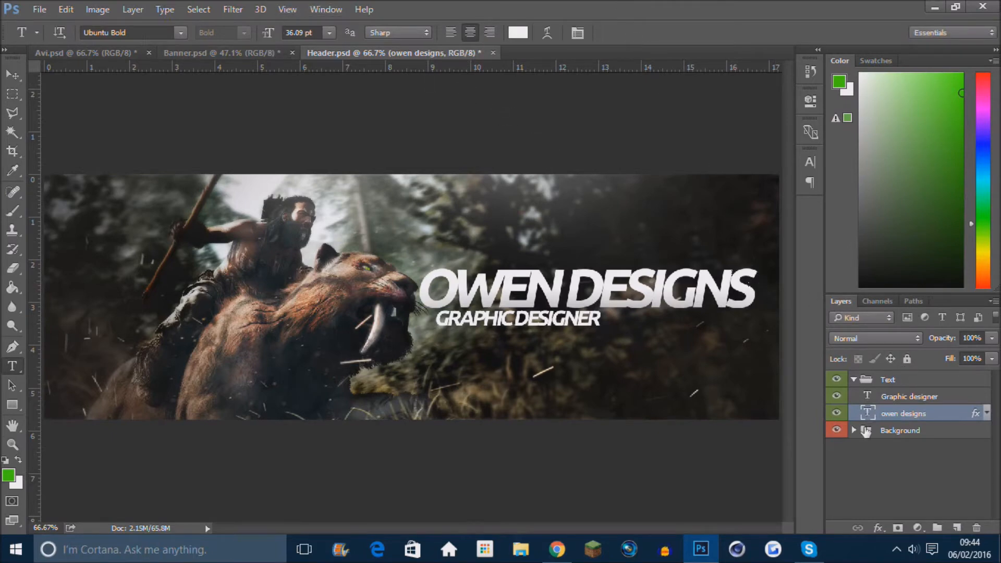
Inspect the Background group and Group 7 layers, then collapse Background again
left_click(855, 429)
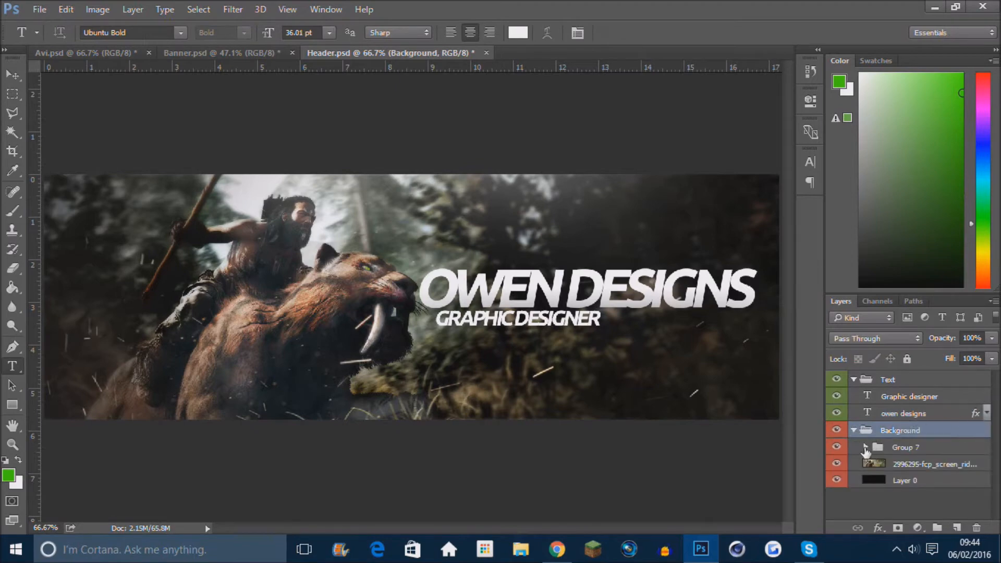
left_click(867, 447)
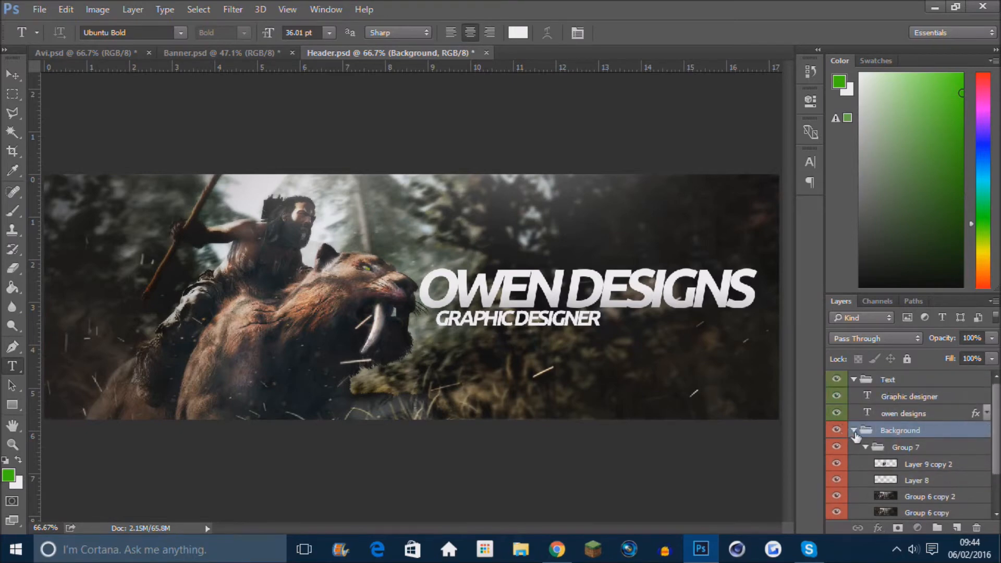
left_click(854, 429)
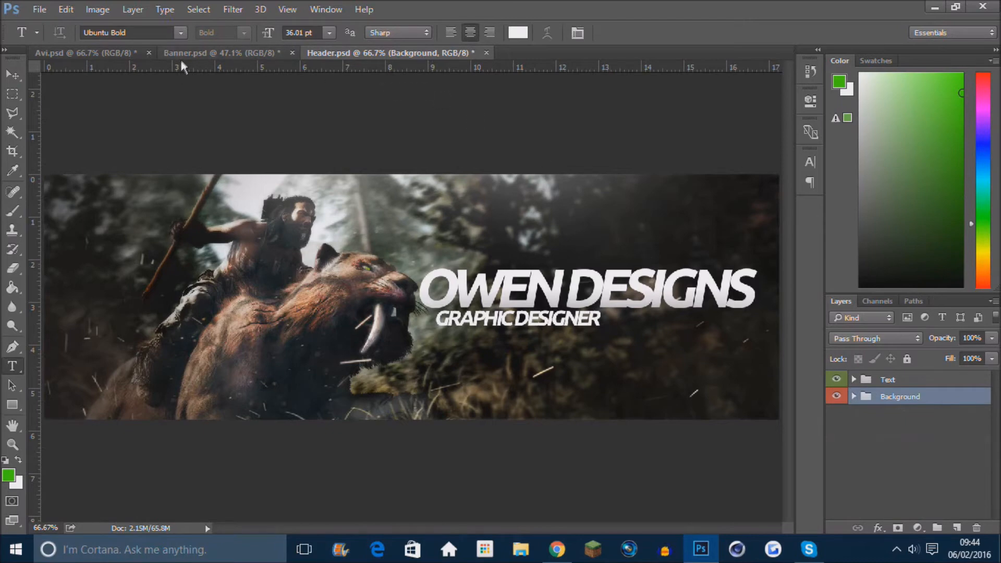
In Banner.psd, retype the YOURNAME text layer as OWENDESIGNS
left_click(217, 53)
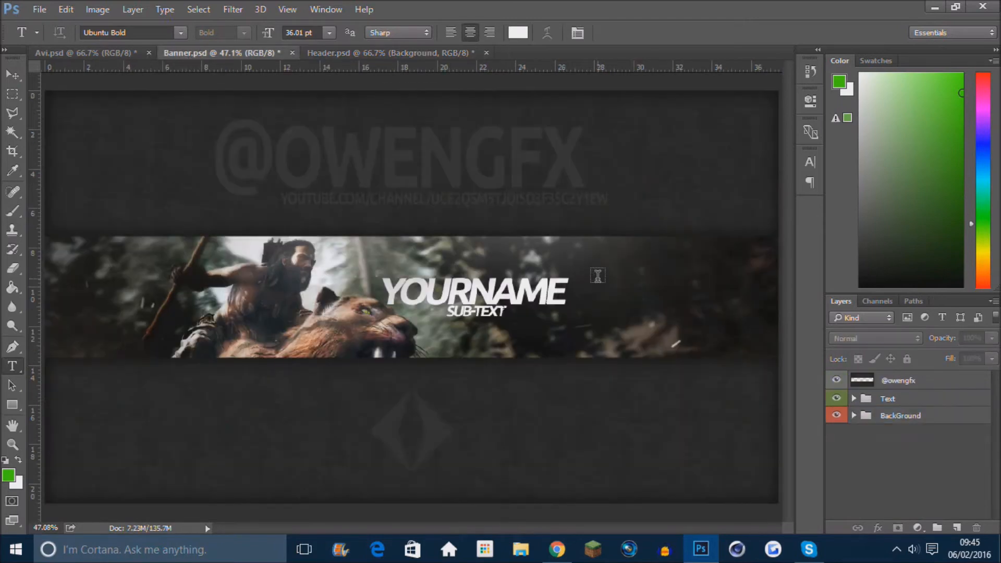
left_click(854, 399)
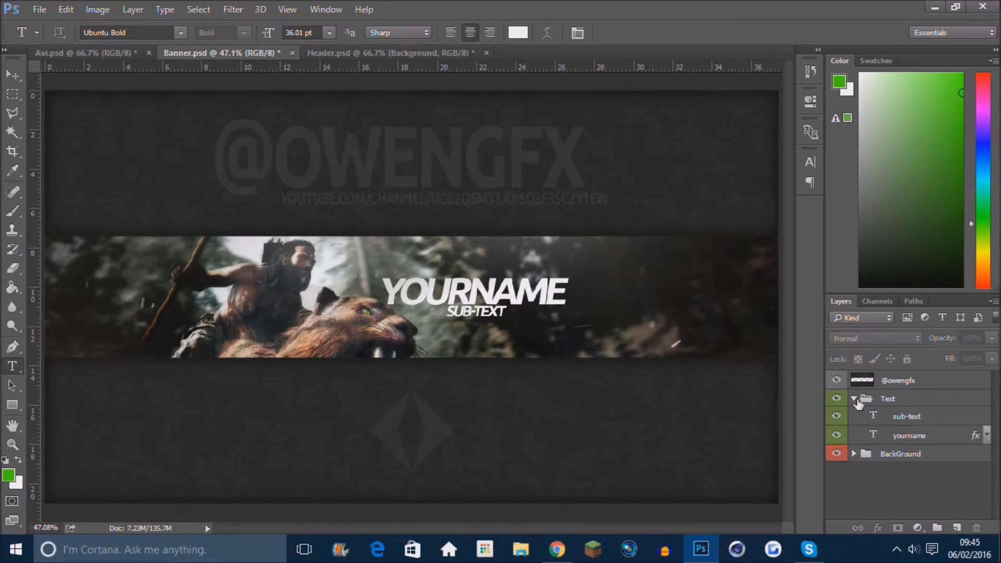
left_click(910, 435)
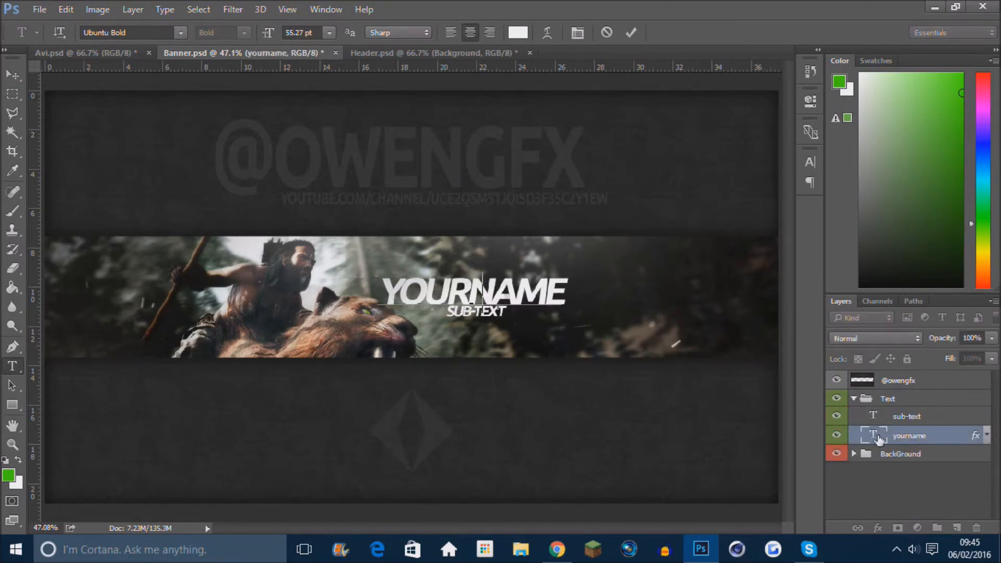
type("OWENDESIGN")
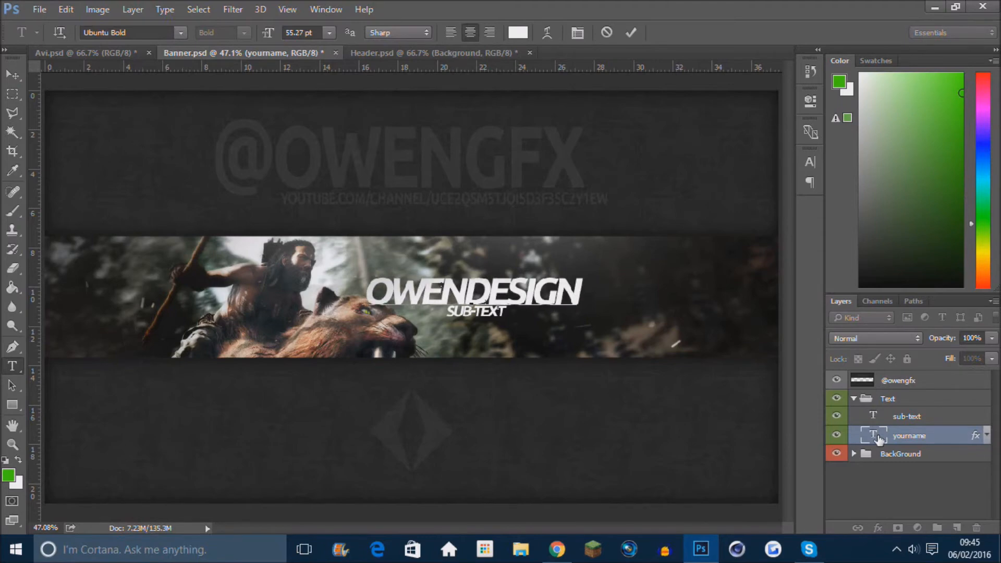
type("S")
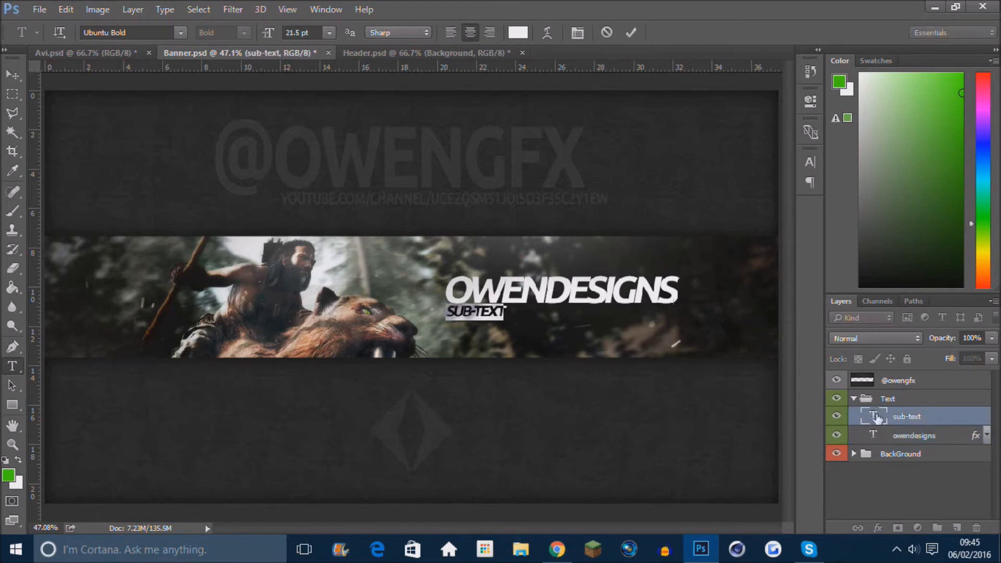
Enter GRAPHICDESIGNER as the banner subtitle, commit it, and collapse the Text group
type("GRAPHICDESIGNER")
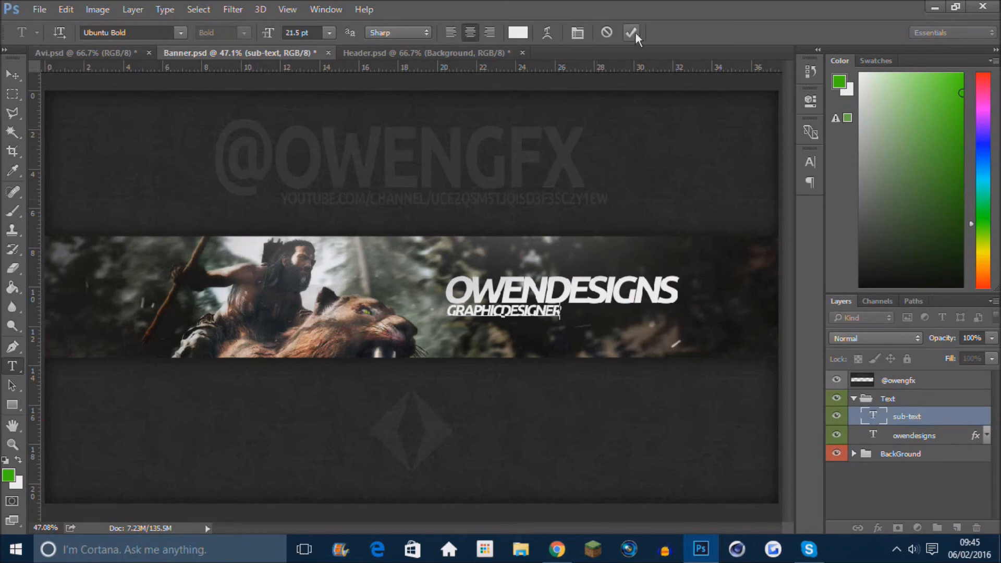
left_click(632, 32)
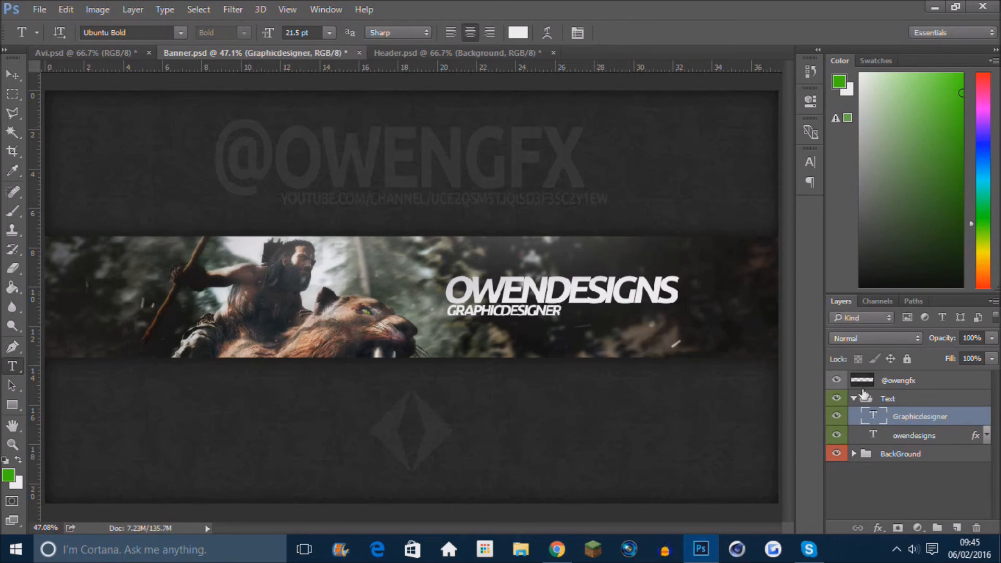
left_click(854, 399)
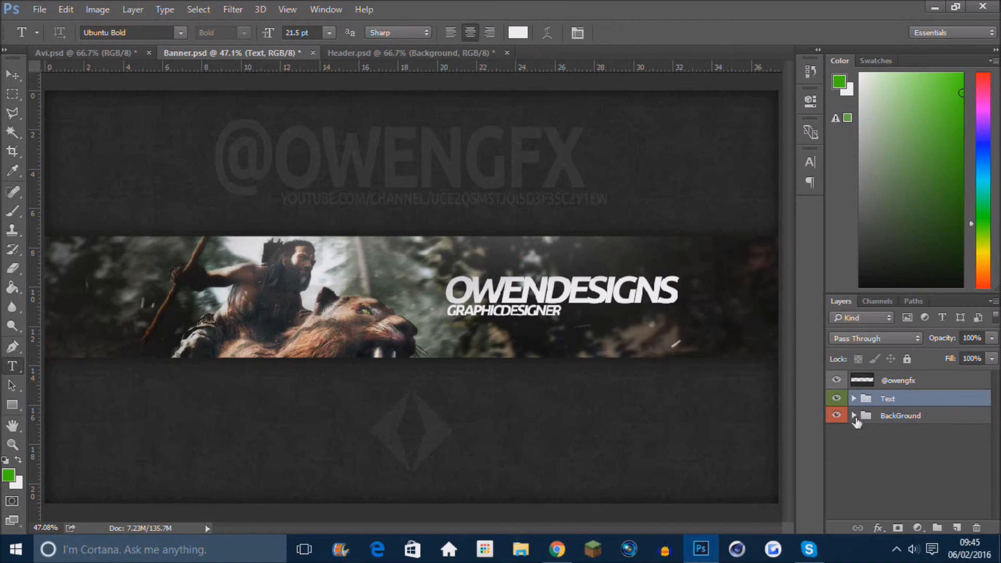
Look through the banner's BackGround group layers, then switch to Avi.psd
left_click(854, 416)
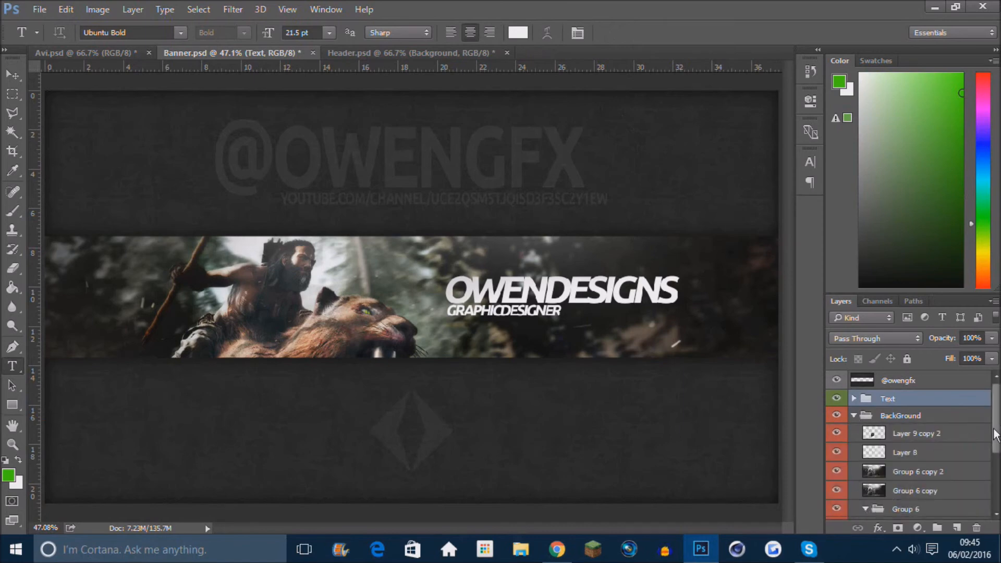
scroll("down", 3)
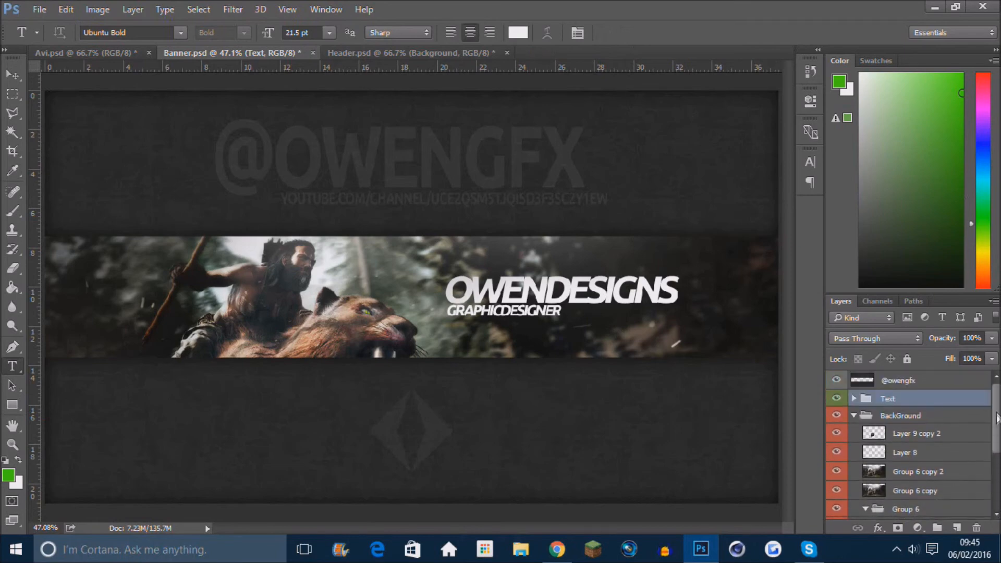
left_click(854, 415)
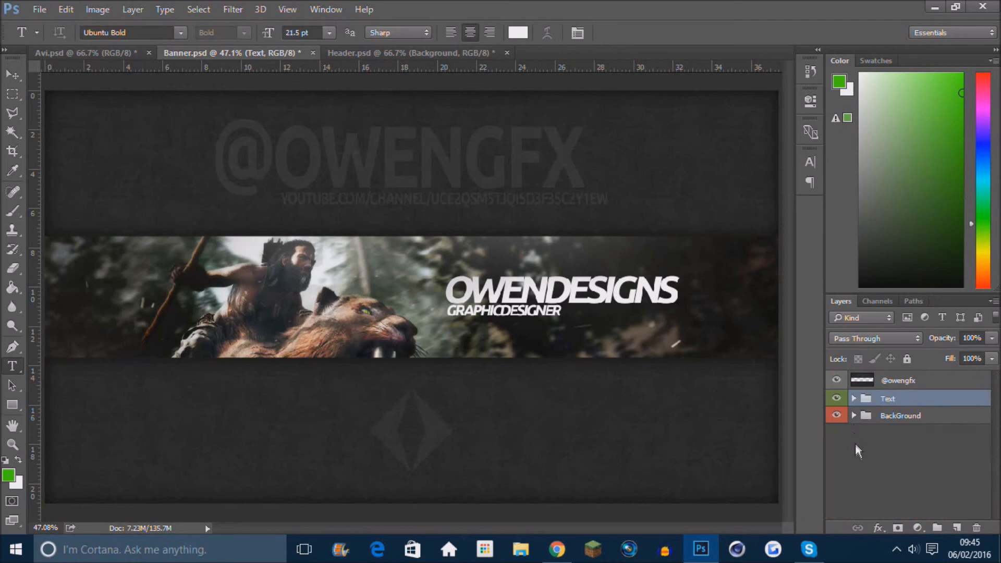
left_click(836, 381)
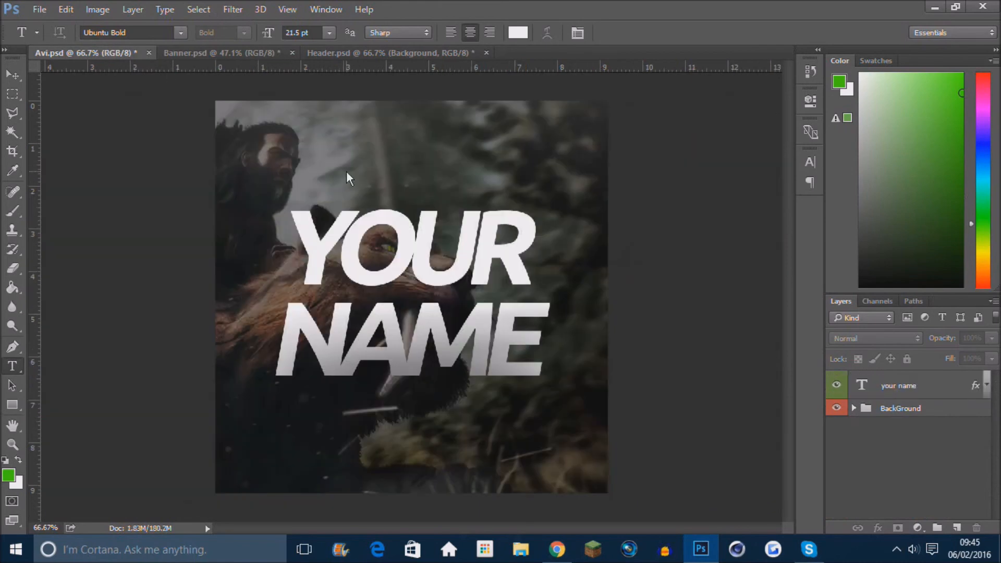
Retype the avatar's name text as OWEN over GFX and maximize Photoshop
left_click(898, 385)
type("OWEN")
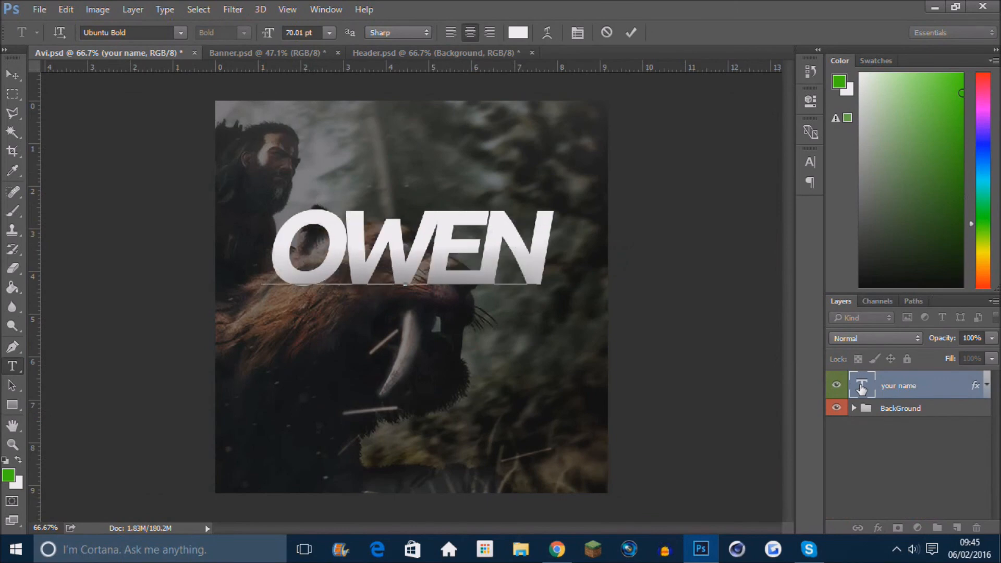
type("GF")
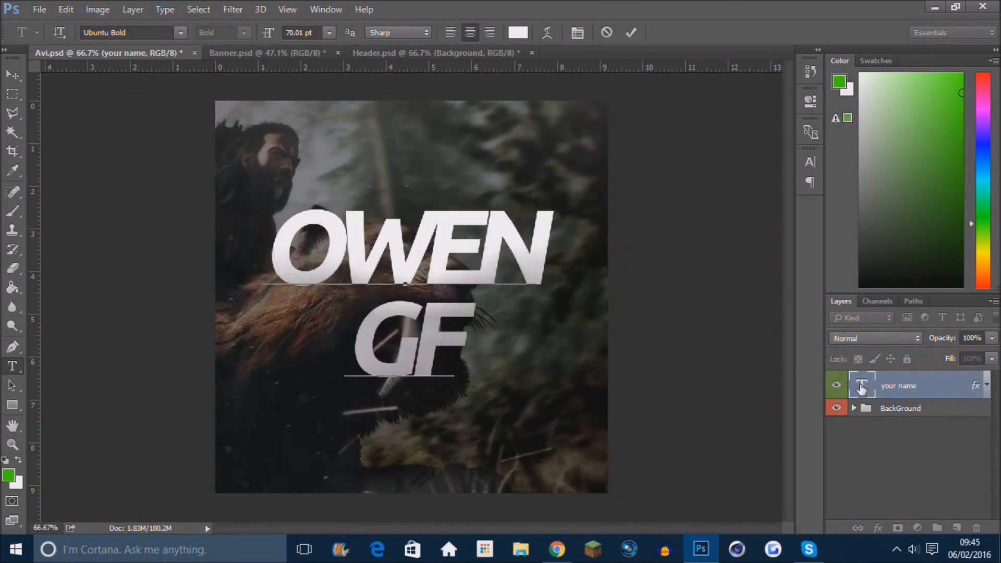
type("X")
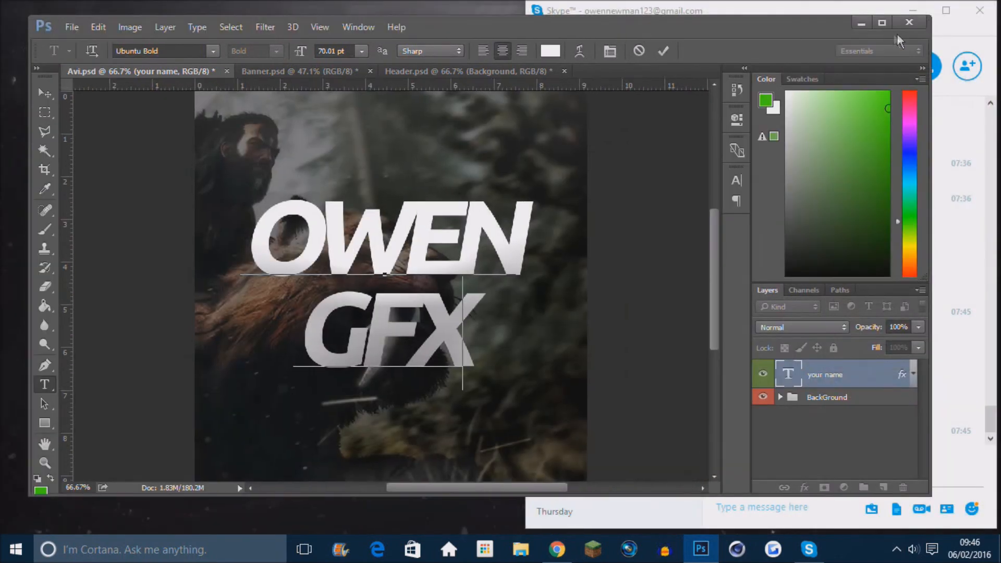
left_click(882, 22)
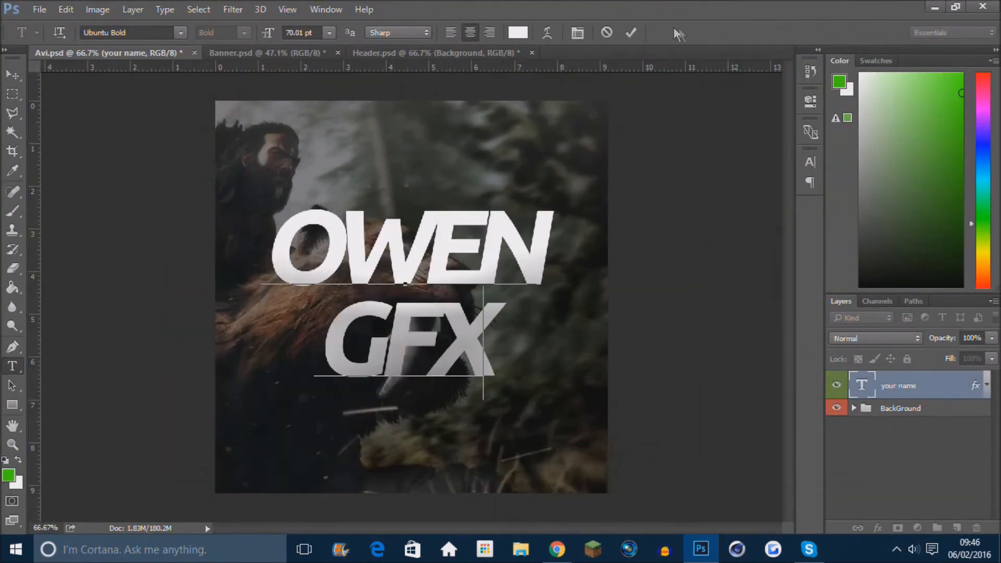